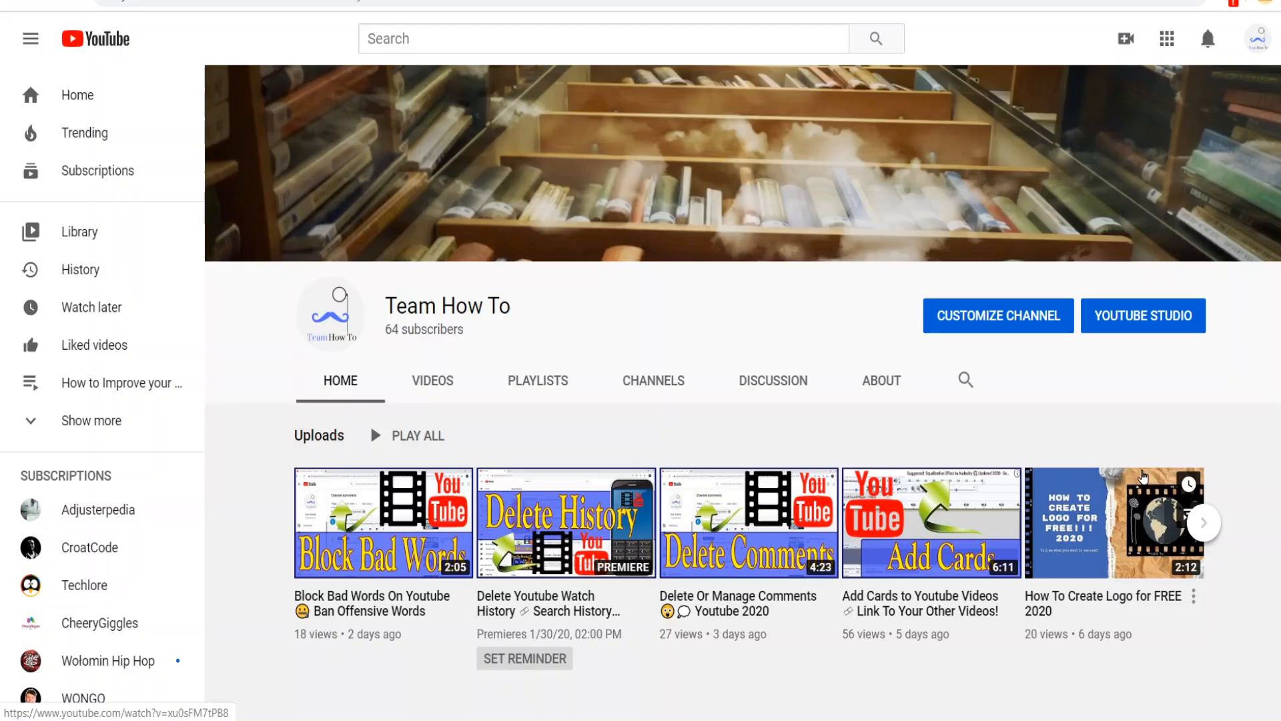
mouse_move(917, 297)
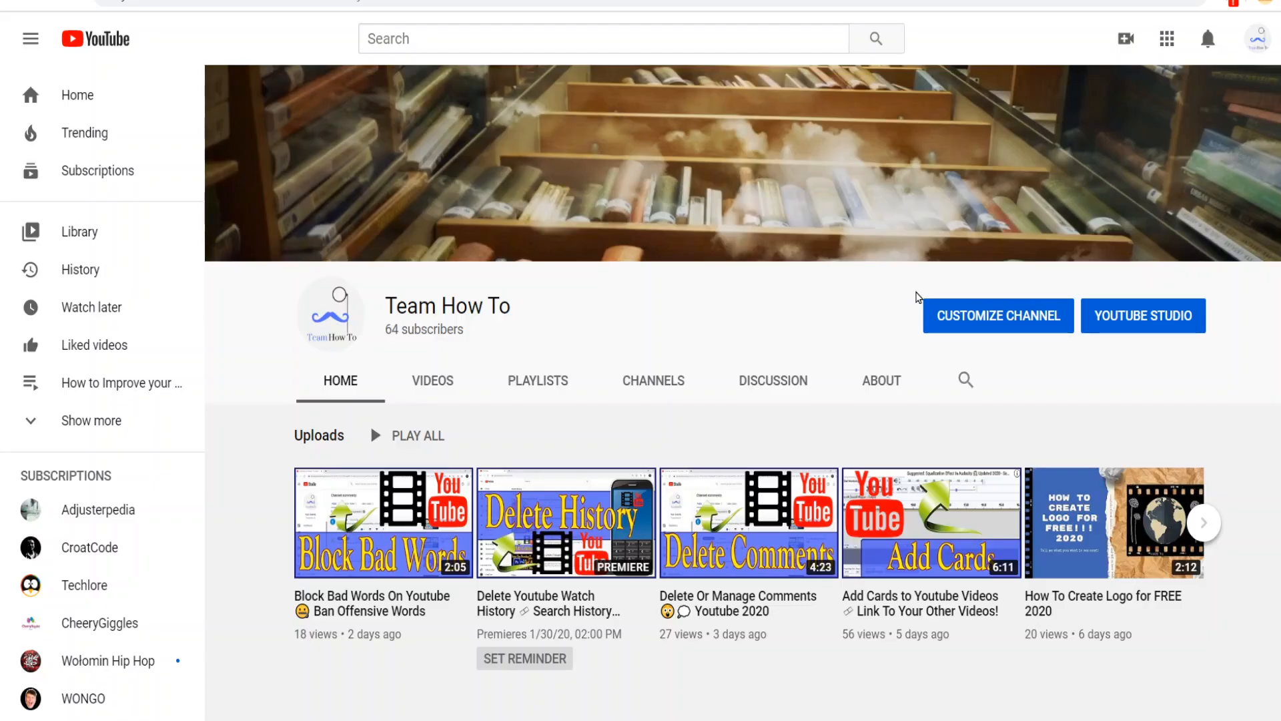
mouse_move(1270, 58)
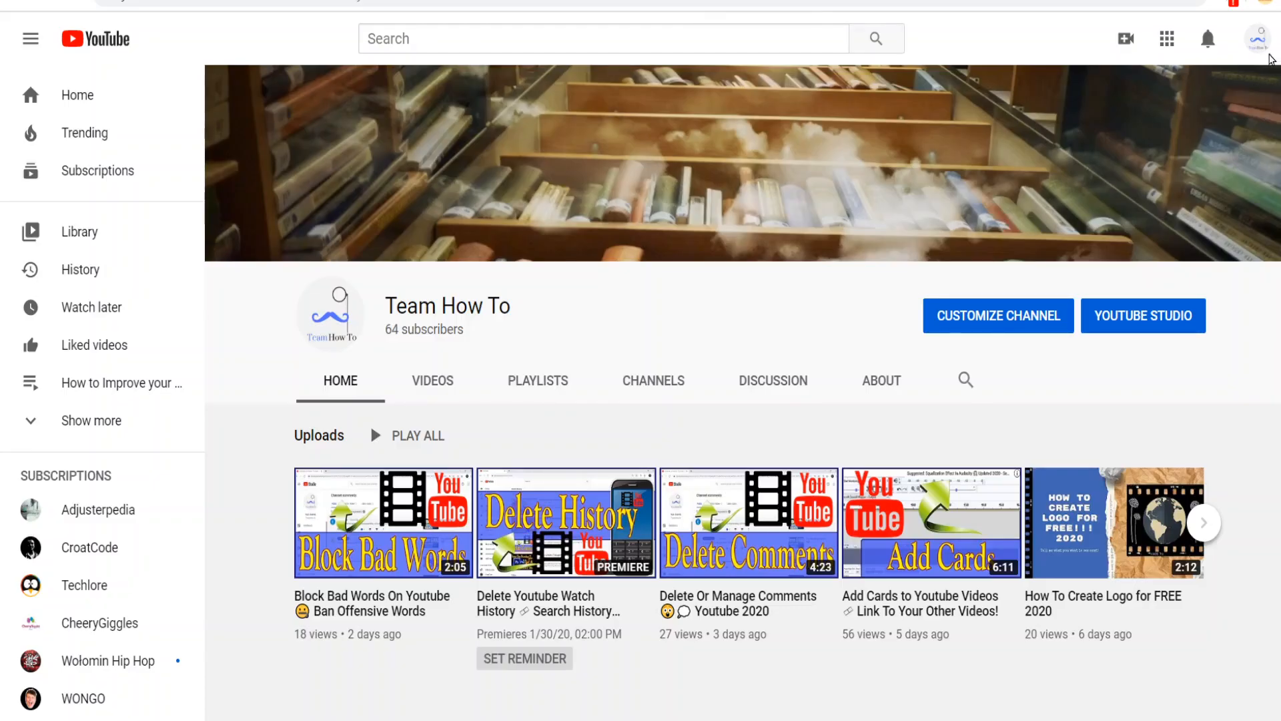
mouse_move(1261, 39)
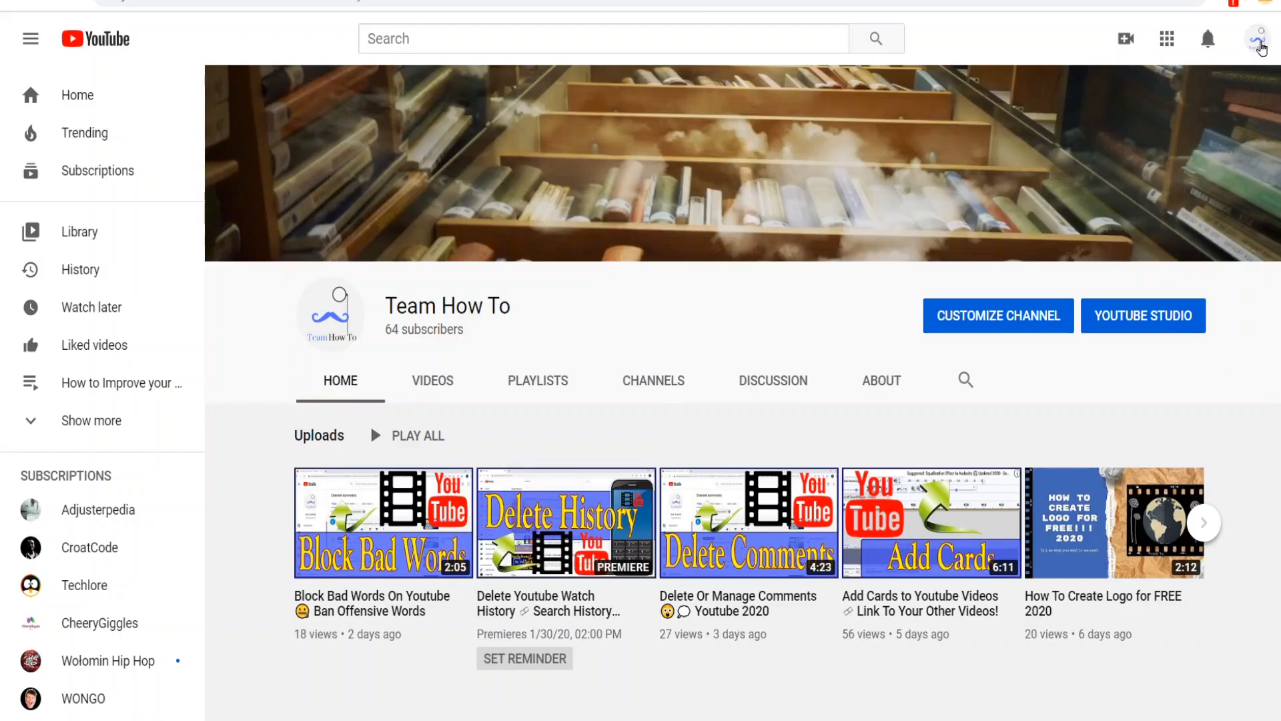
Step: From the profile avatar menu, go to Settings and bring the Your channel section into view
left_click(1261, 39)
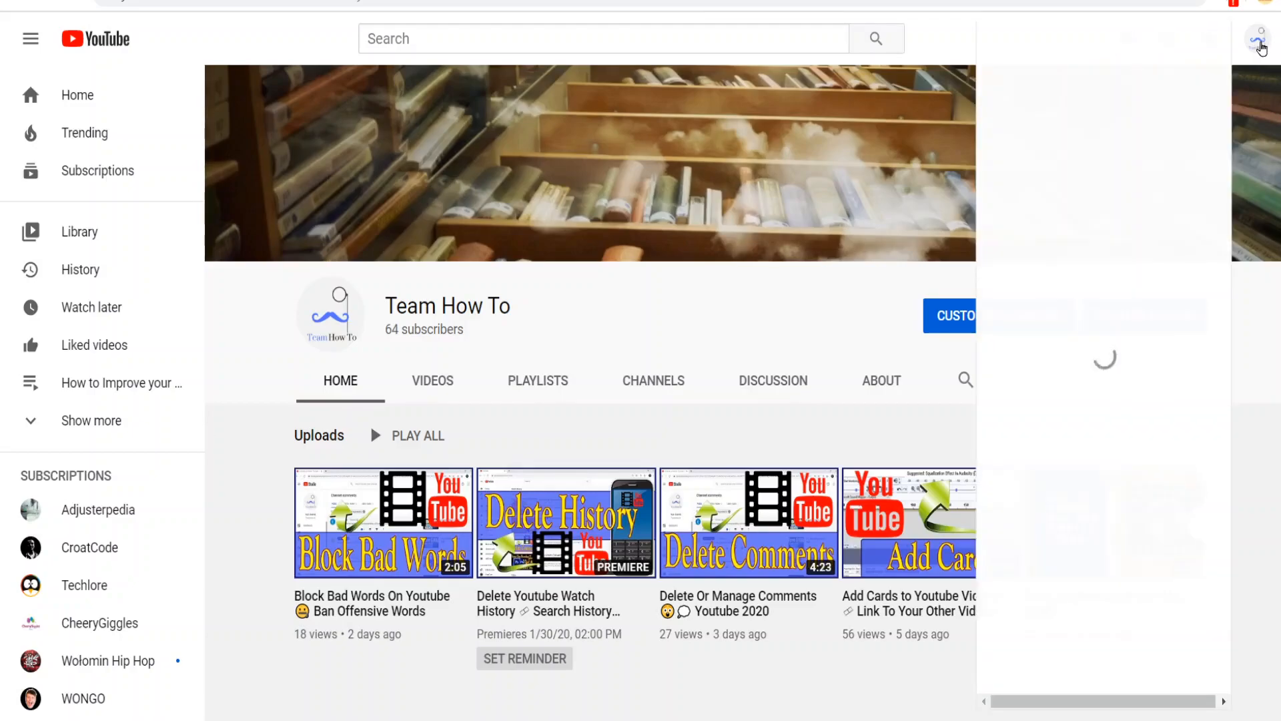
left_click(1261, 39)
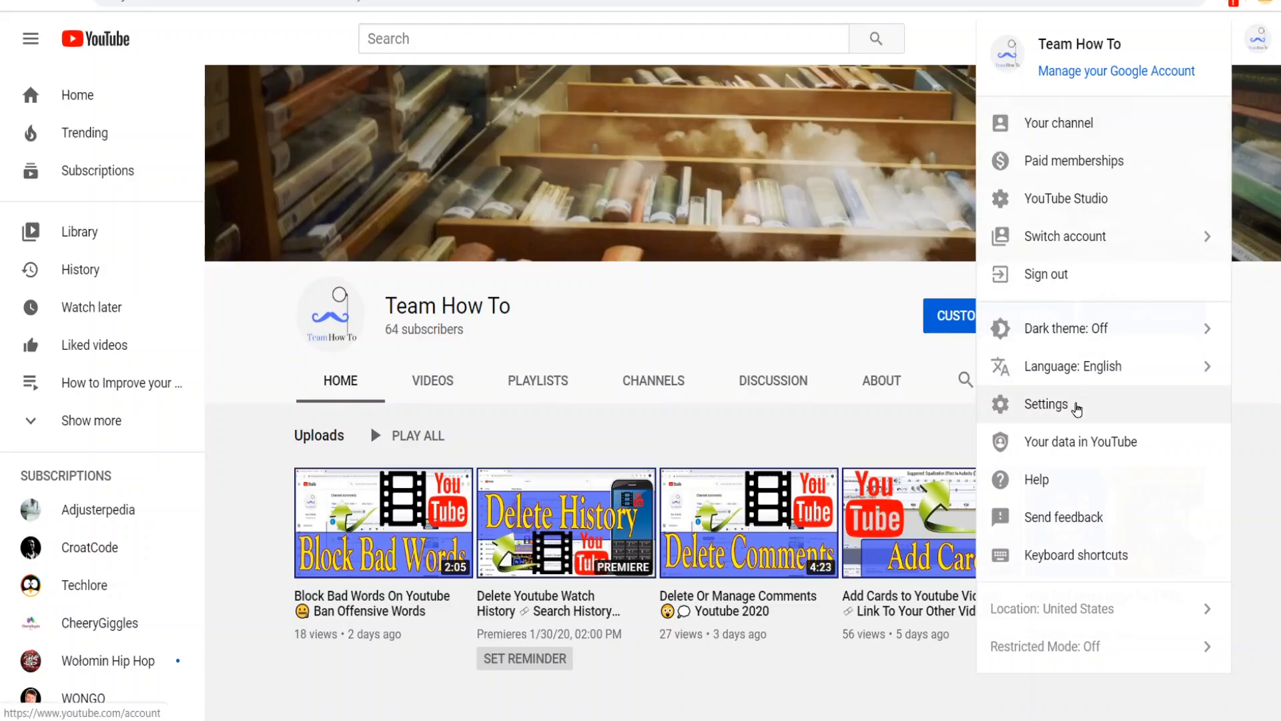
left_click(1046, 403)
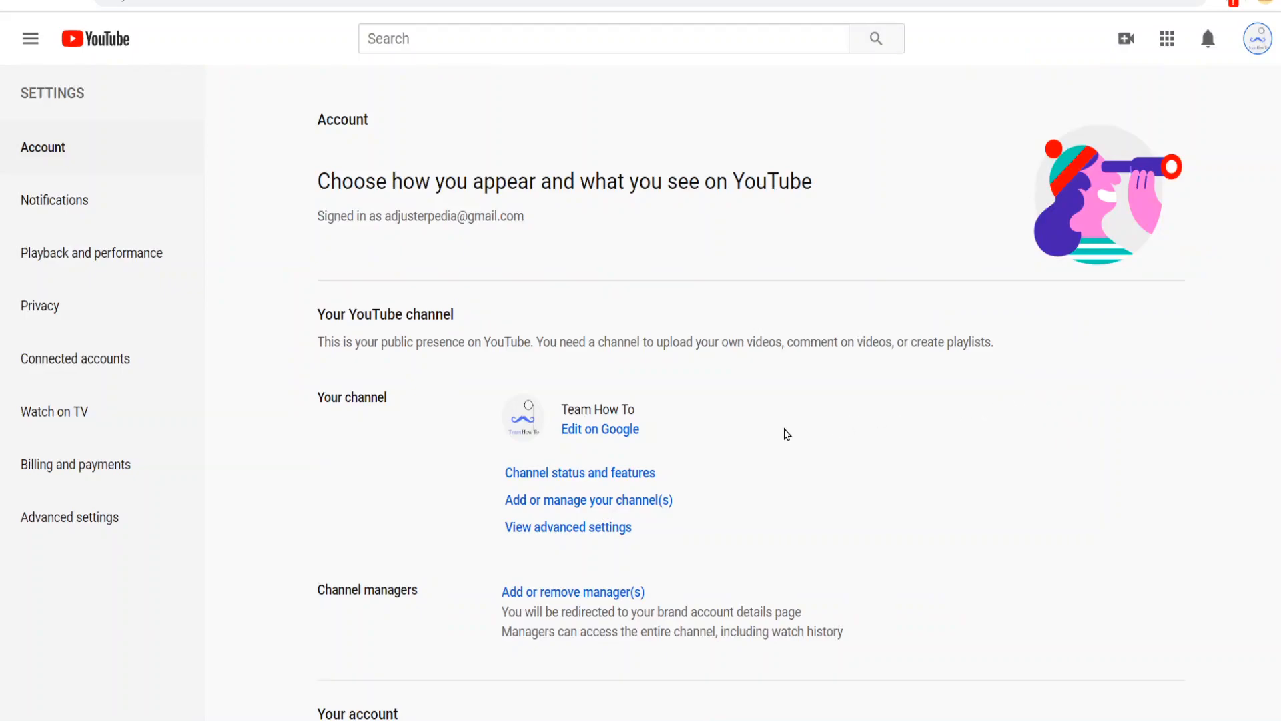
scroll("down", 3)
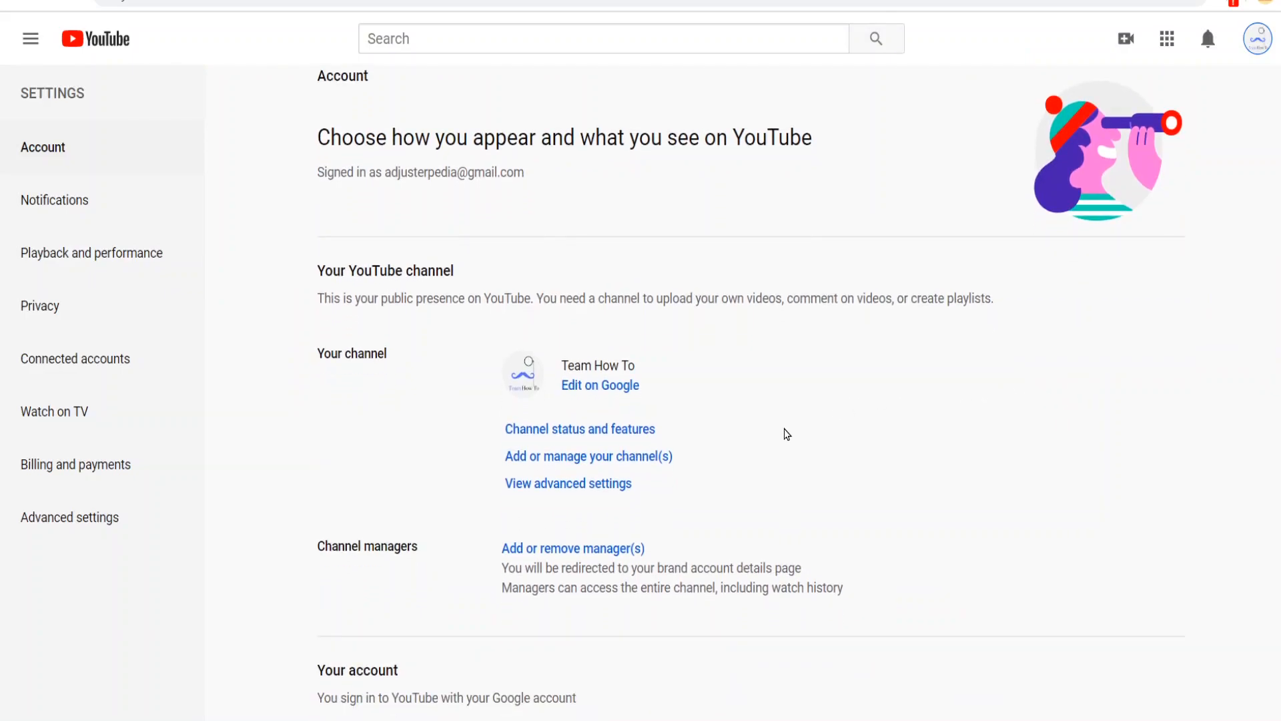
mouse_move(568, 483)
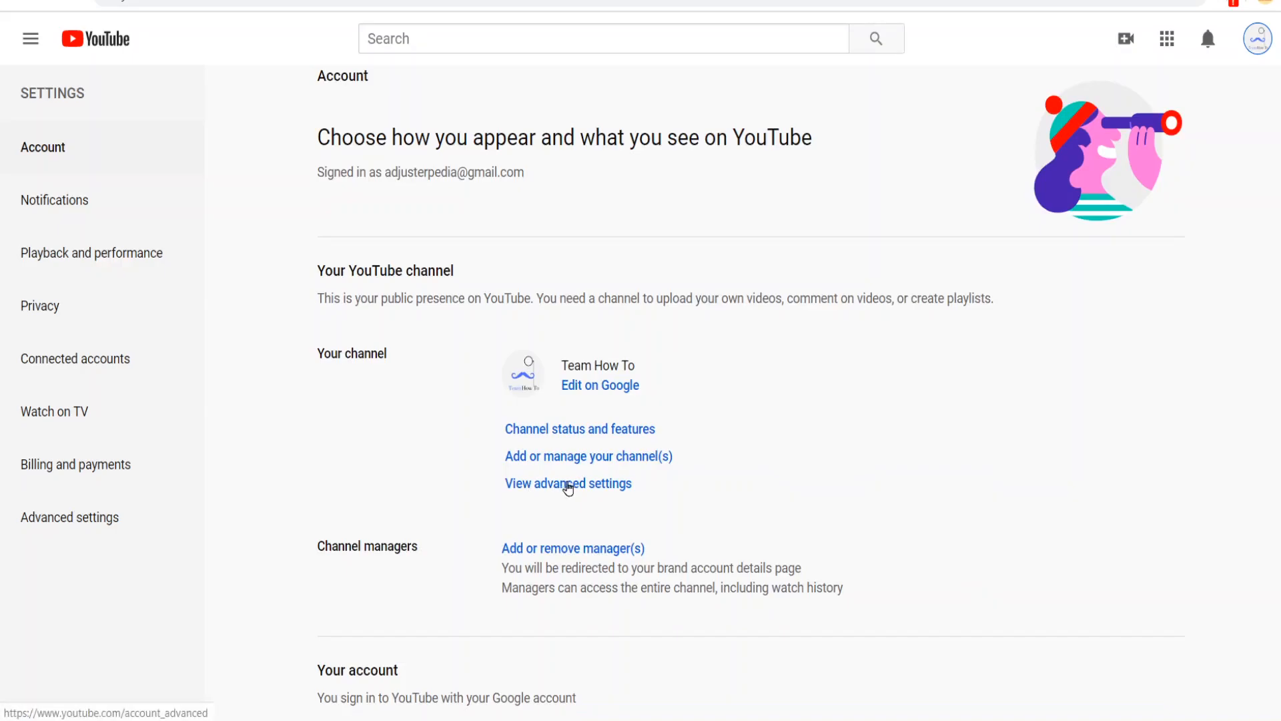
Step: Follow View advanced settings to show the channel's User ID and Channel ID with Copy options
left_click(568, 483)
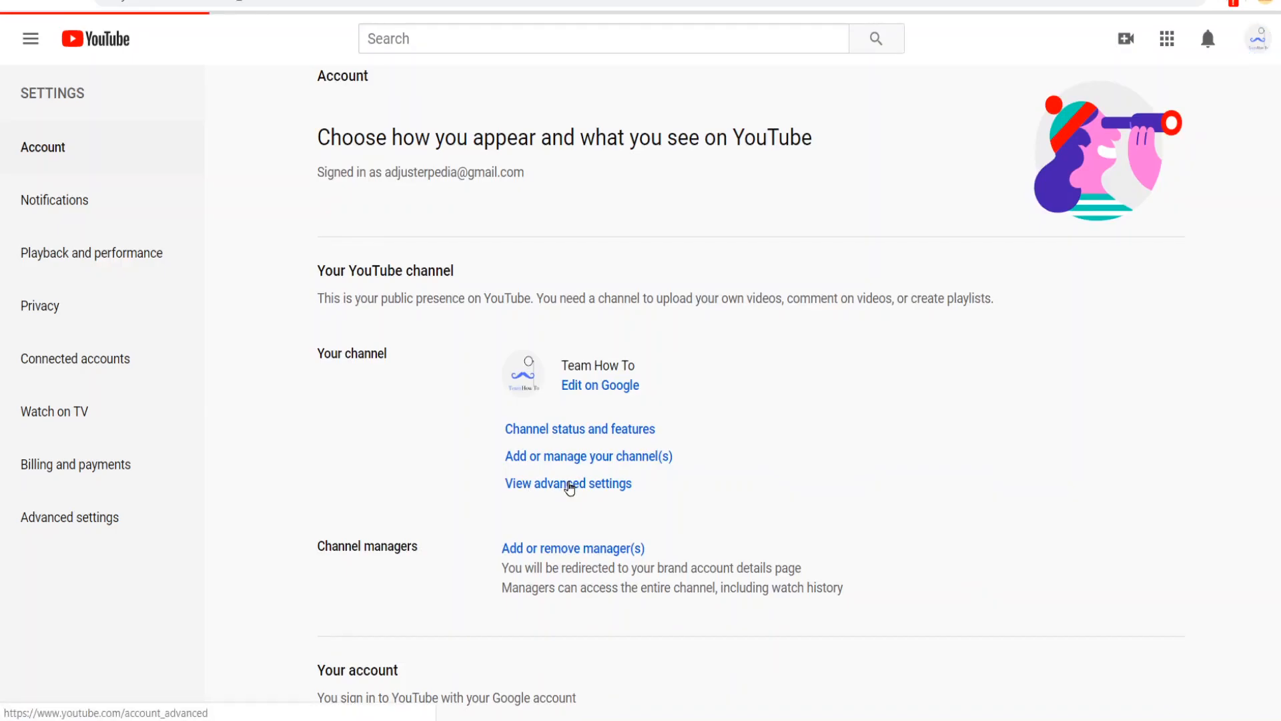
left_click(569, 483)
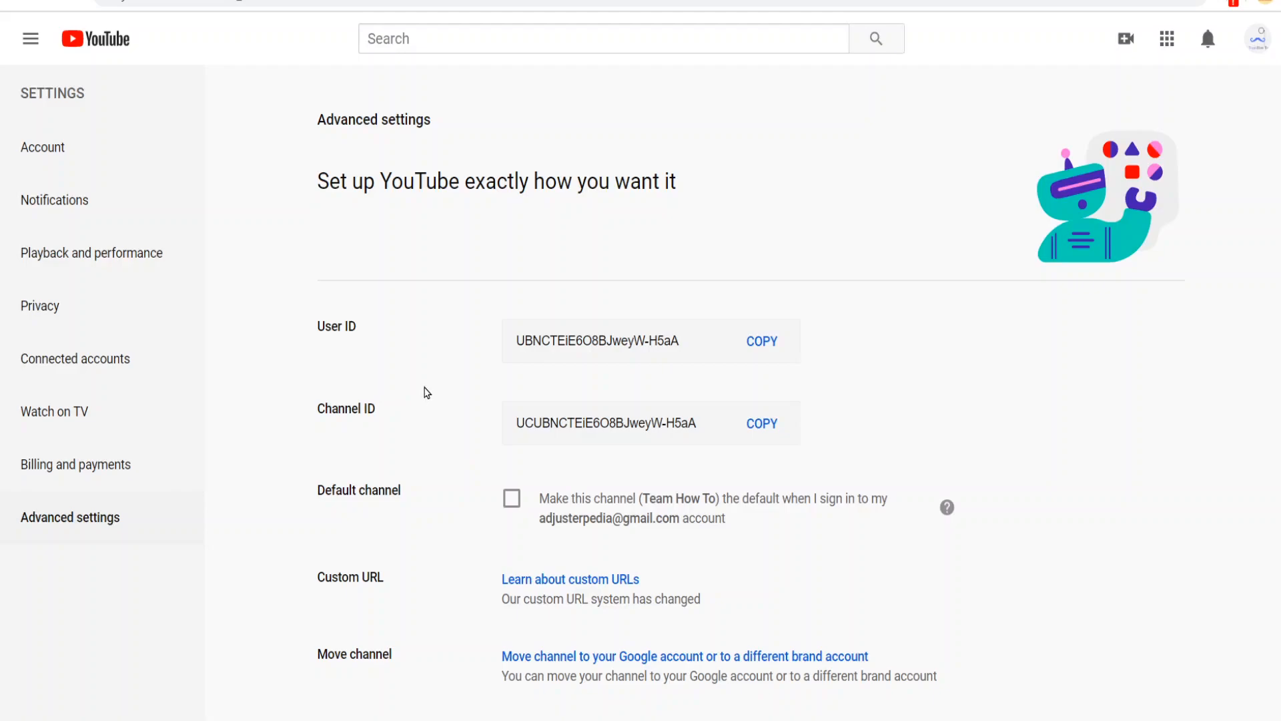
mouse_move(344, 350)
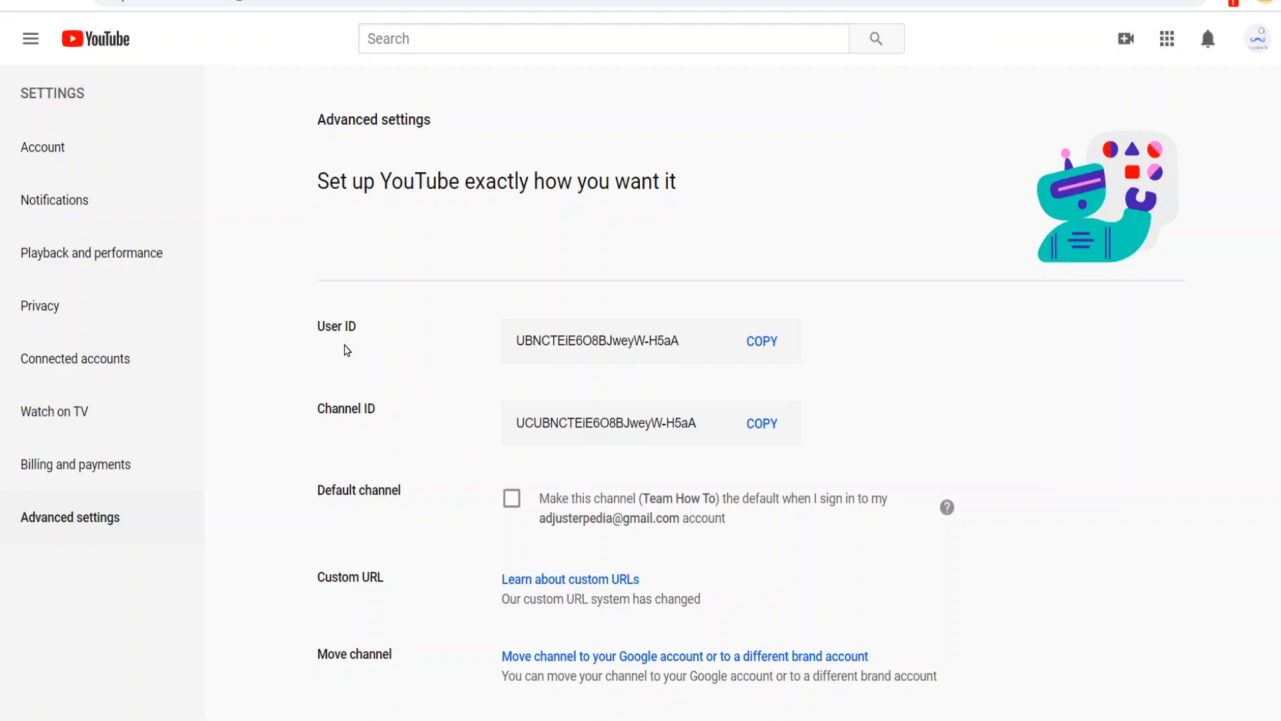
mouse_move(485, 413)
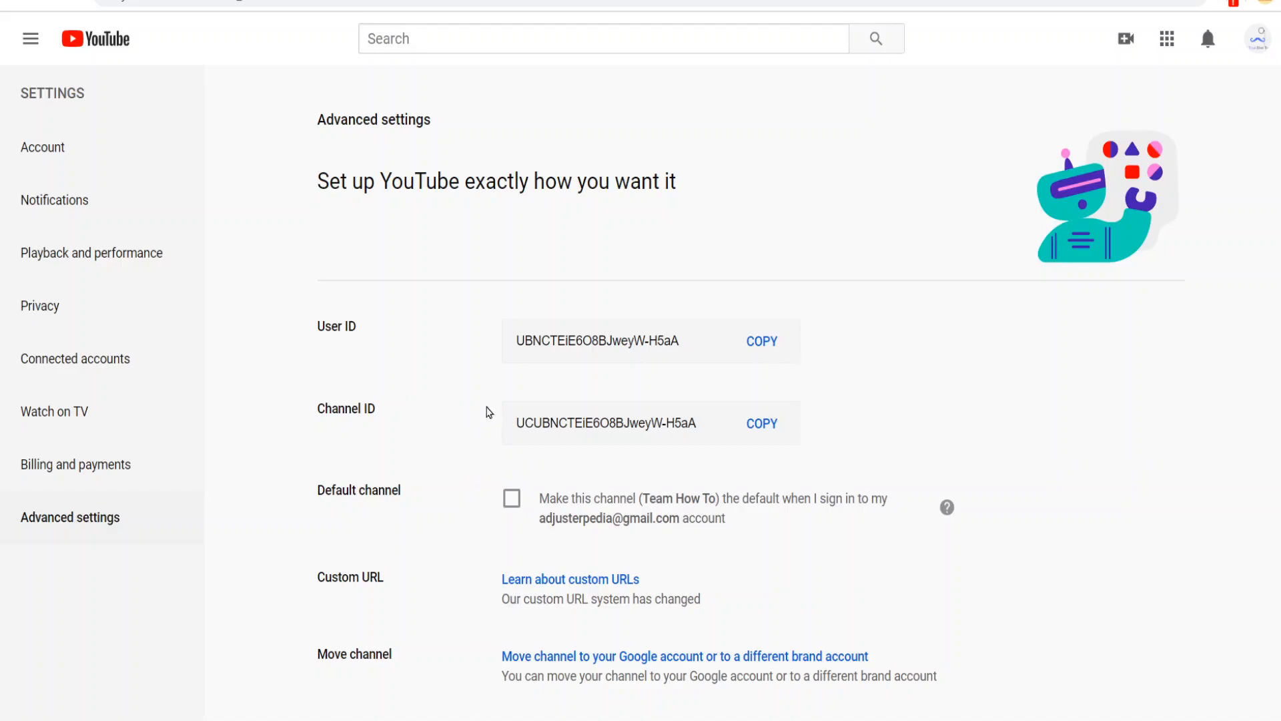
mouse_move(774, 453)
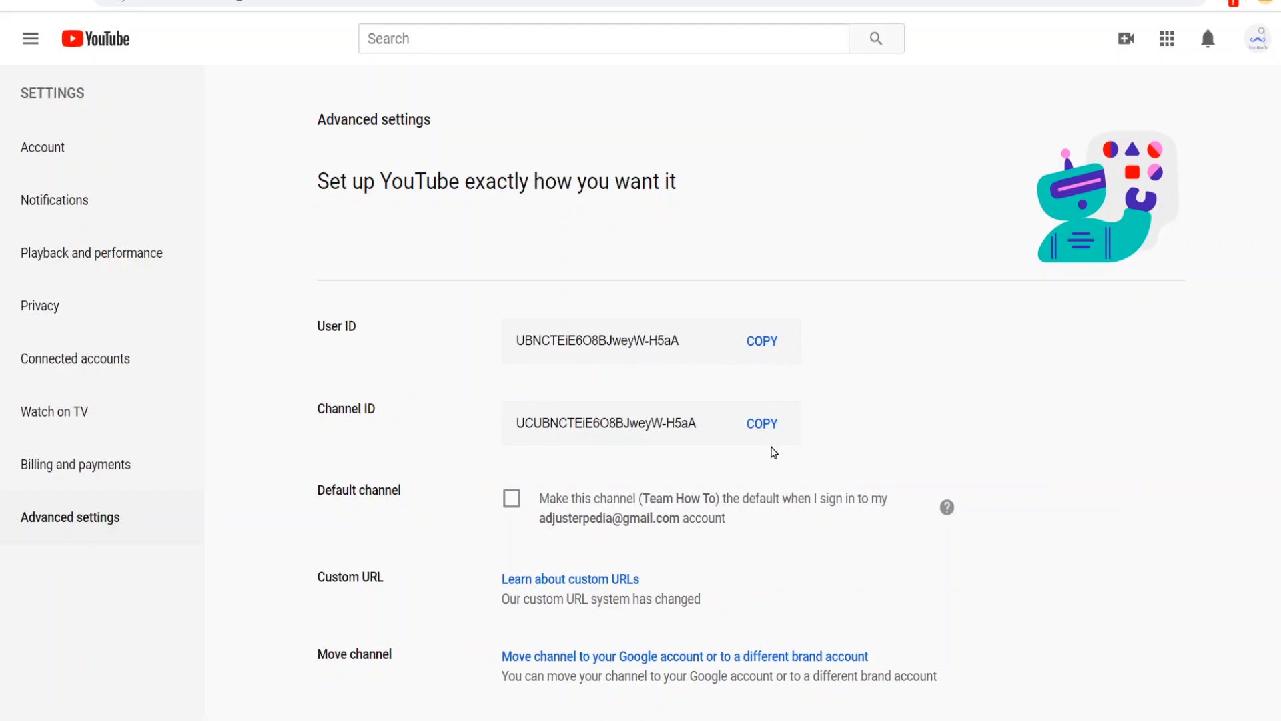
mouse_move(838, 369)
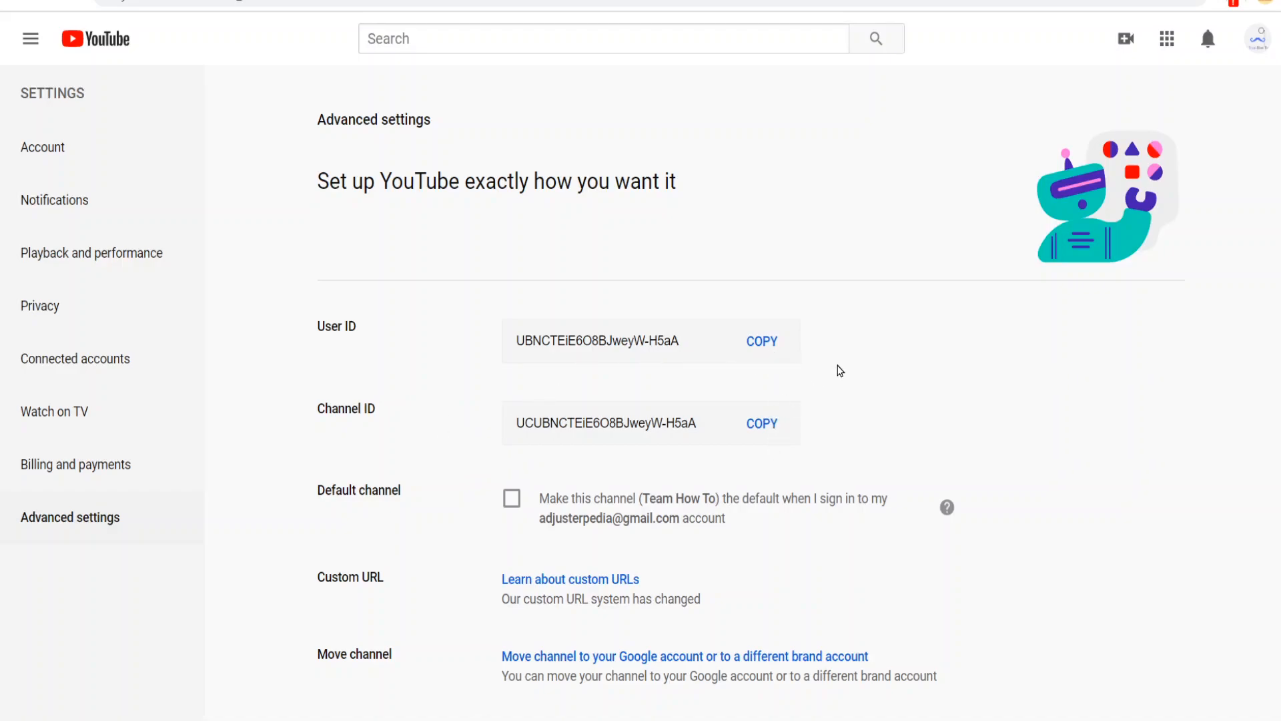